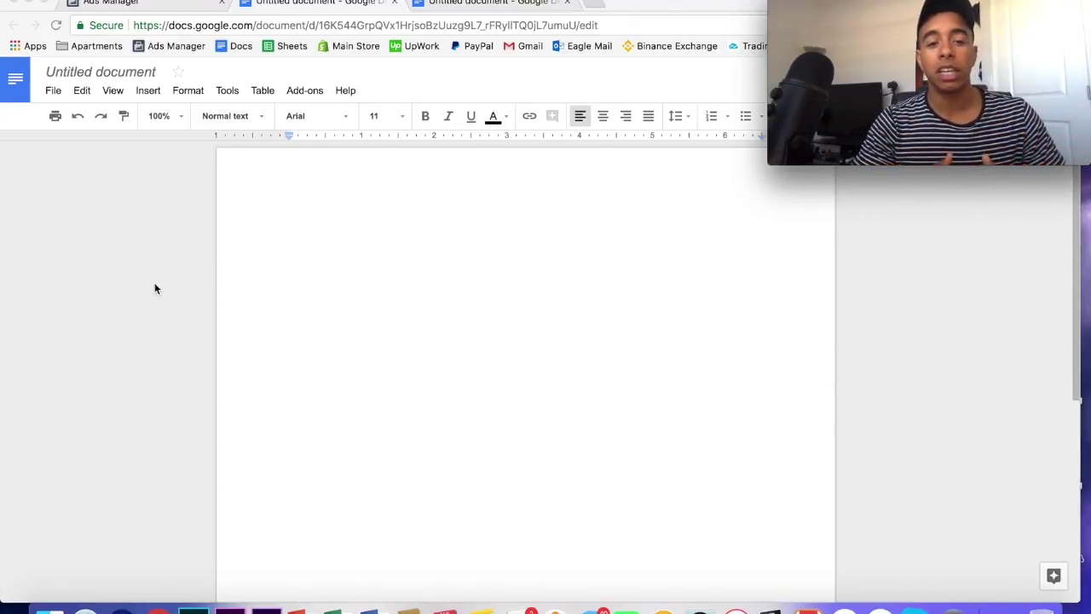
mouse_move(329, 261)
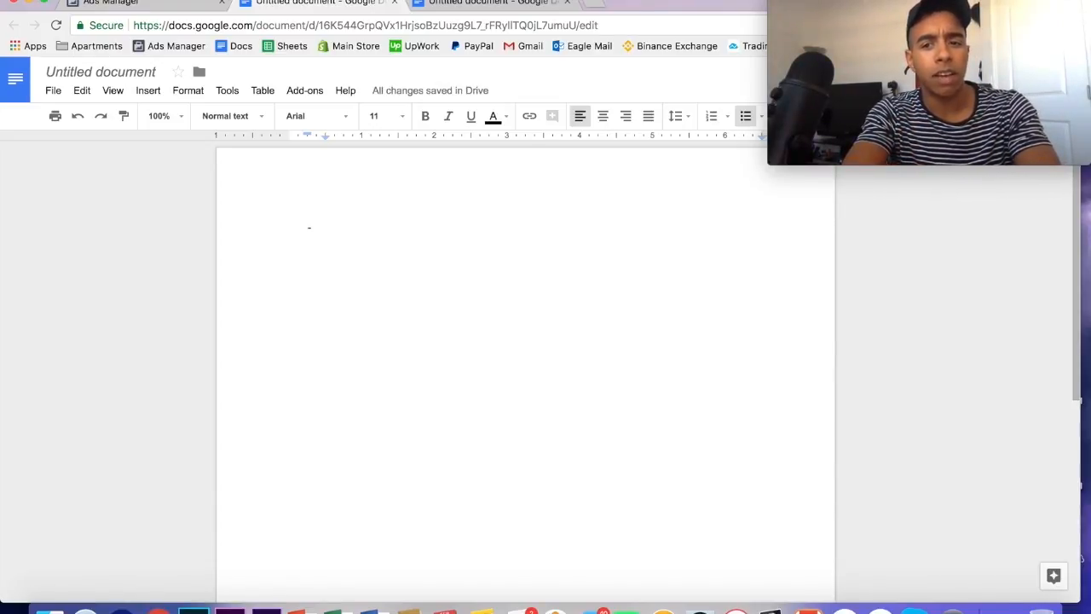
Write the first bullet as 'ROAS - Return On Ad Spend'.
text(ROAS)
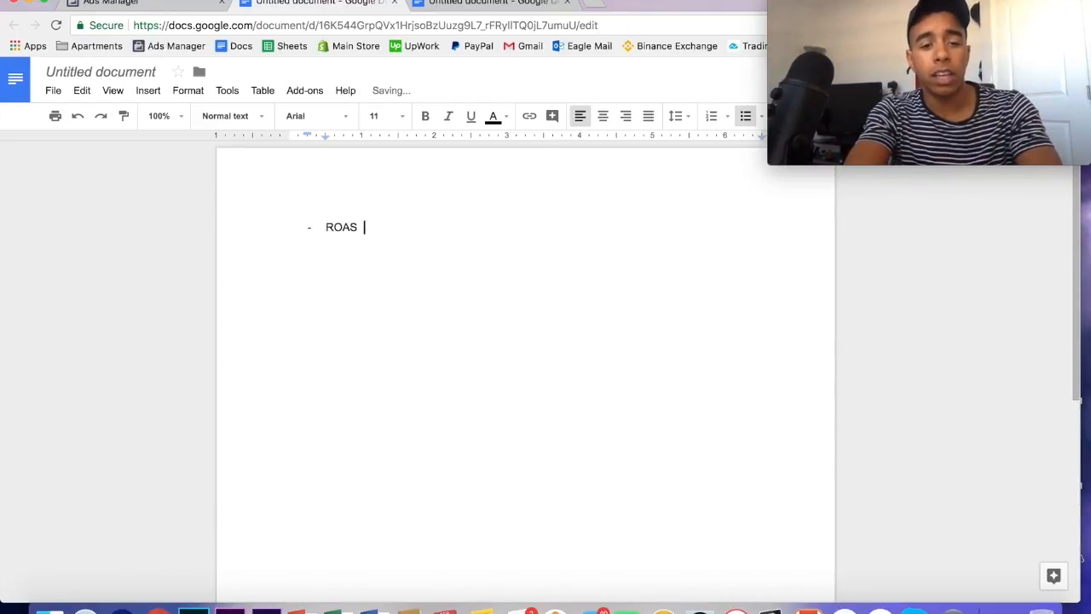
text(- Return On)
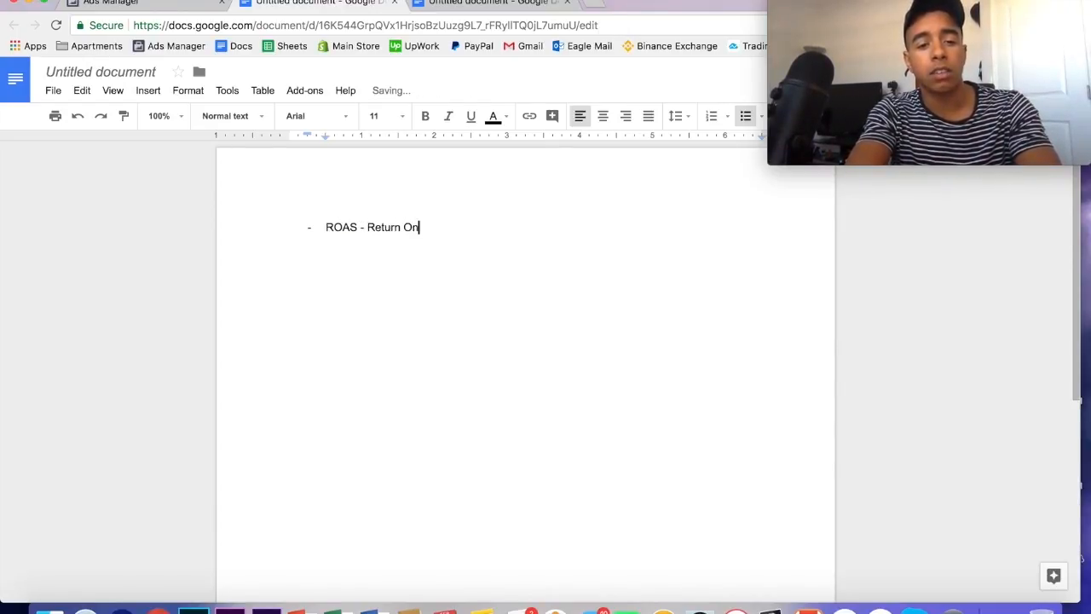
text(Ad Spend)
text(CPC ()
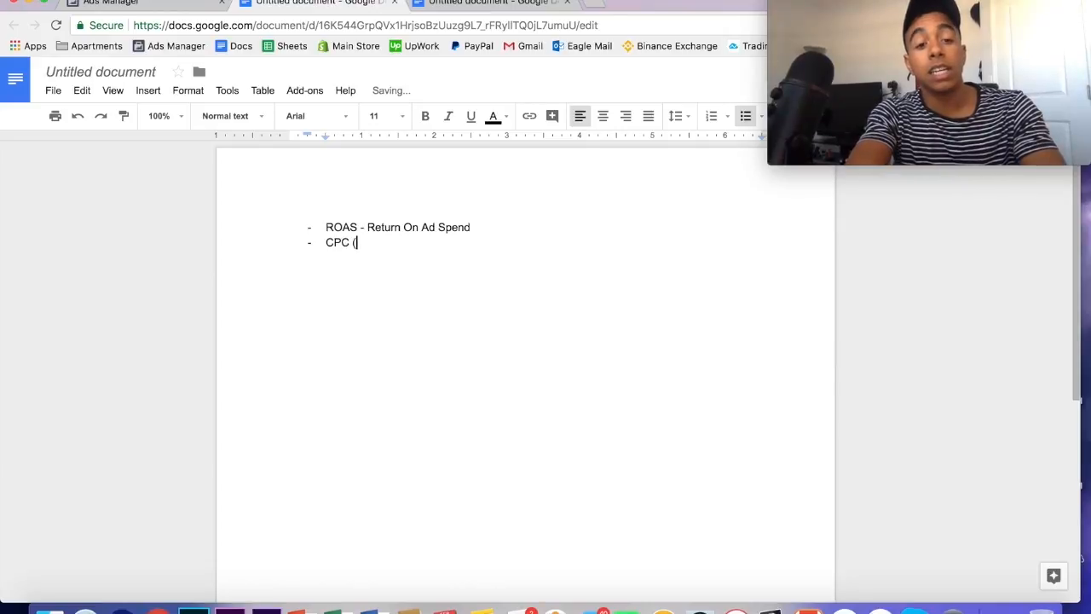
Finish the second bullet as 'CPC (Link)' and add a third bullet 'CPM'.
text(Link))
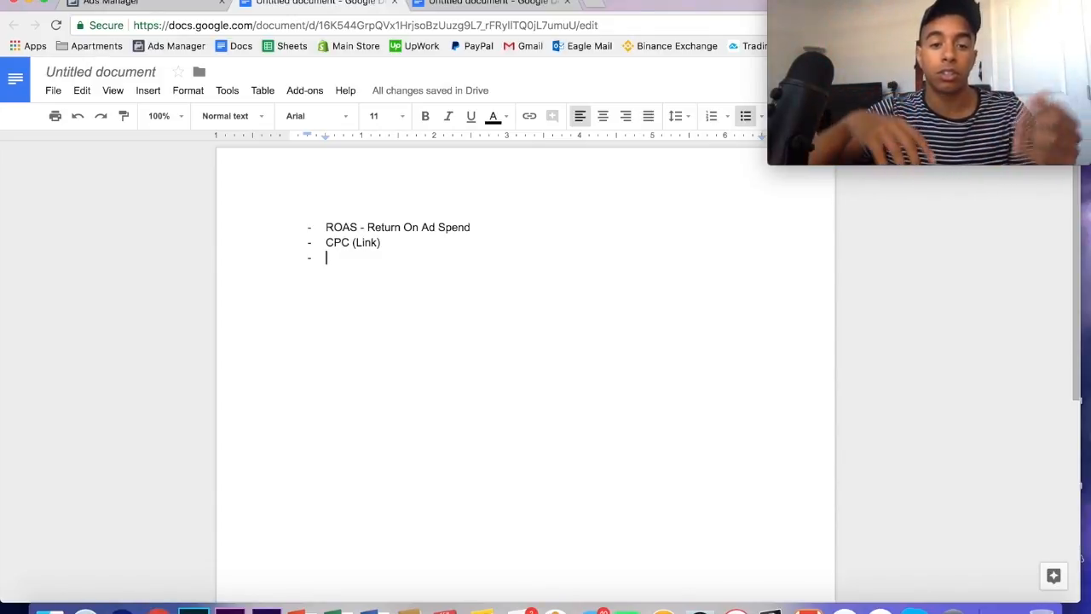
text(CPM)
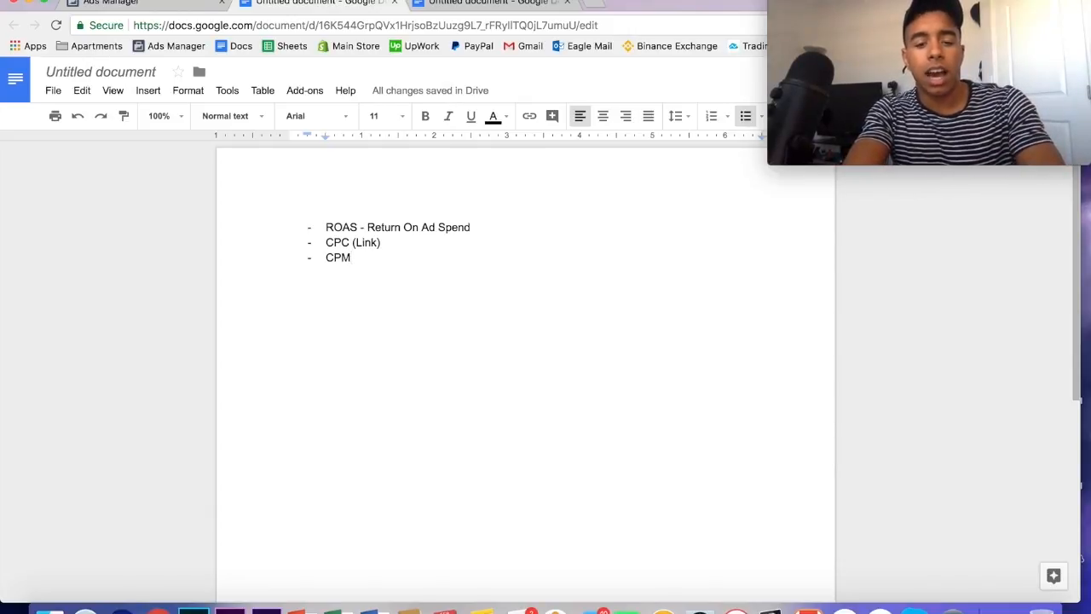
Add a fourth bullet 'CTR (Link)' and switch to the Ads Manager campaigns page.
text(CTR)
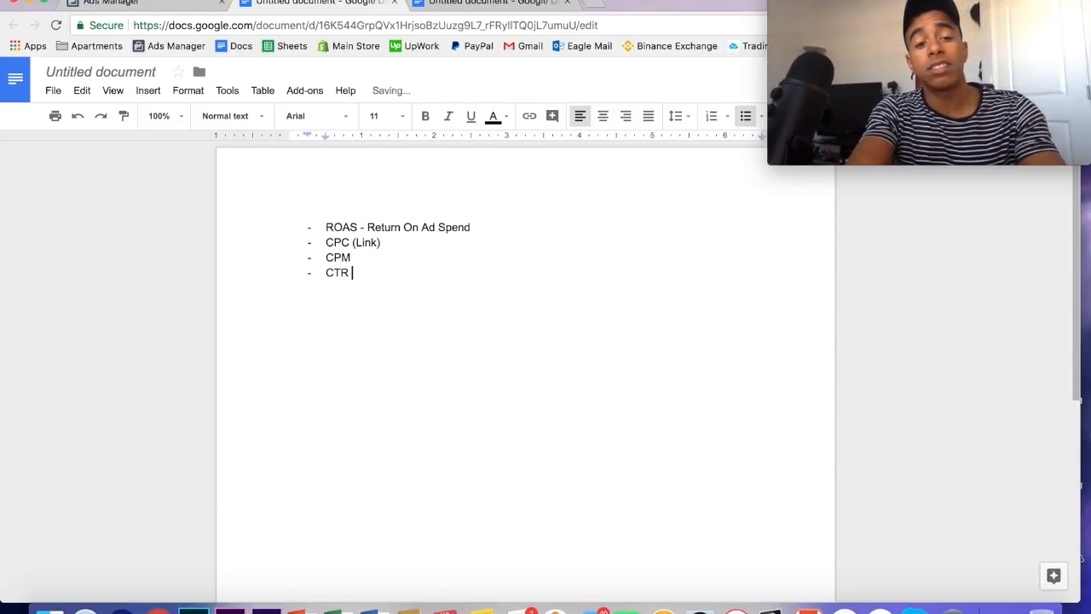
text((Link))
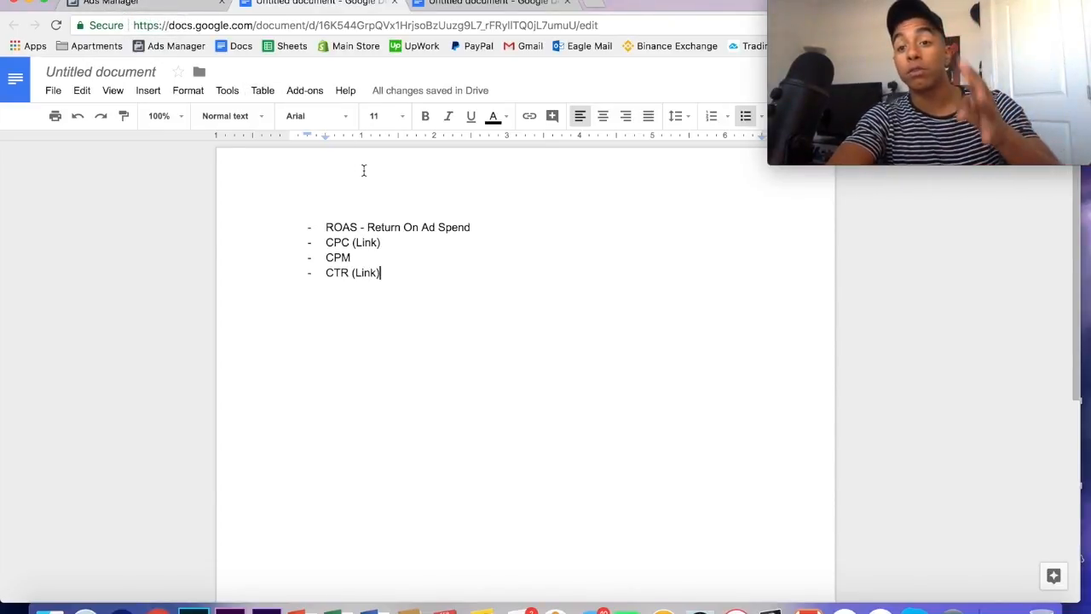
mouse_move(461, 289)
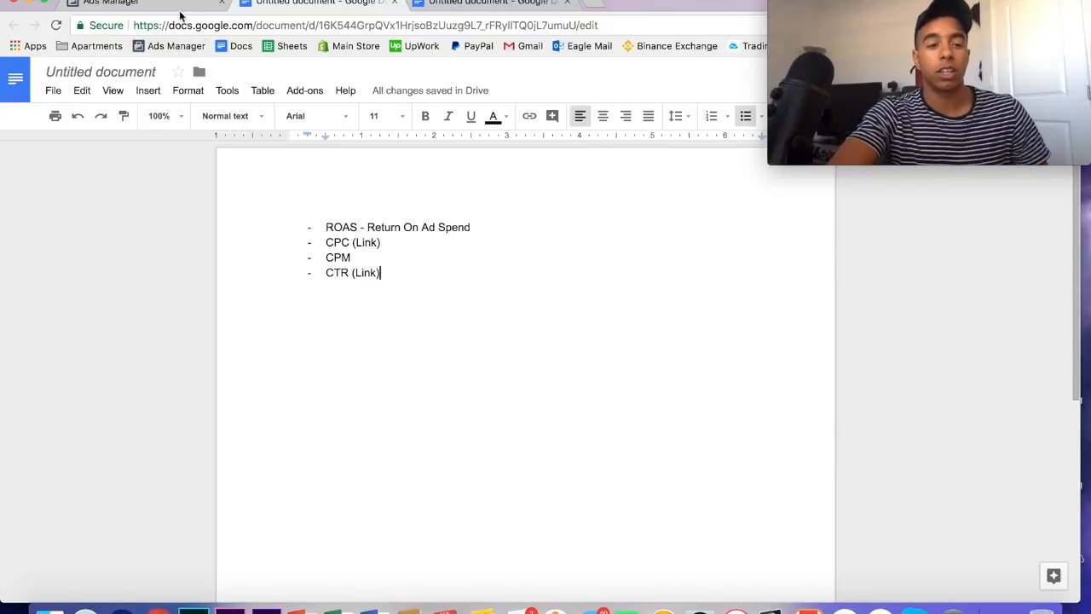
click(111, 4)
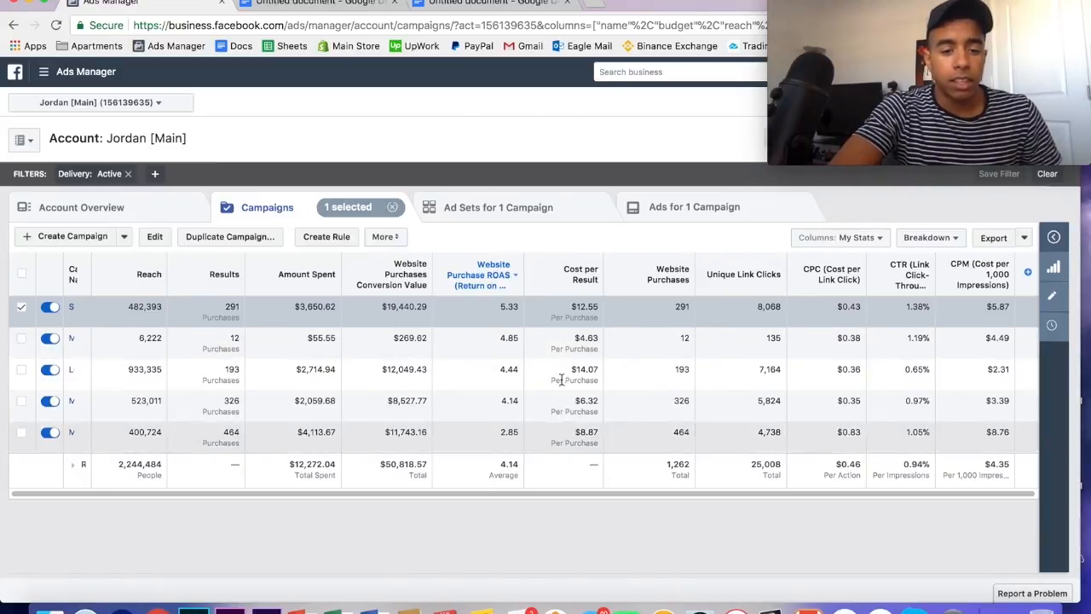
mouse_move(646, 283)
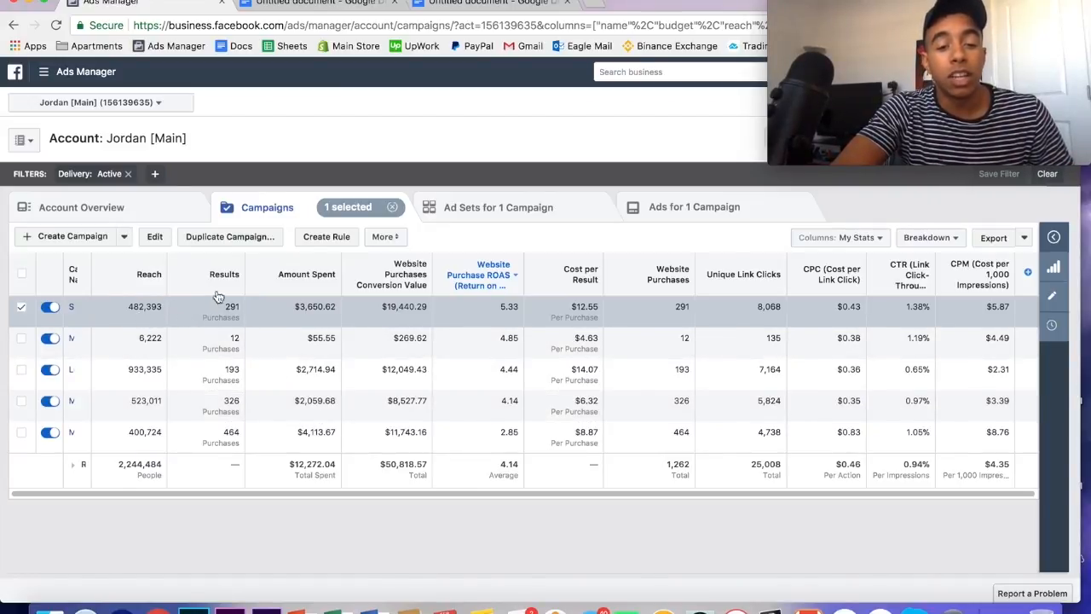
mouse_move(344, 314)
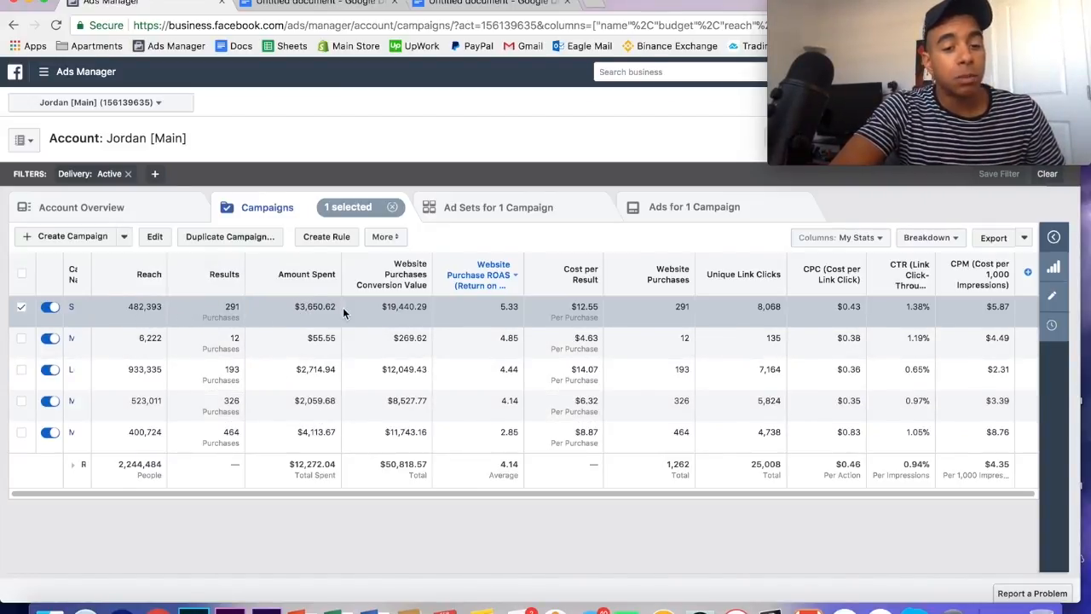
mouse_move(403, 319)
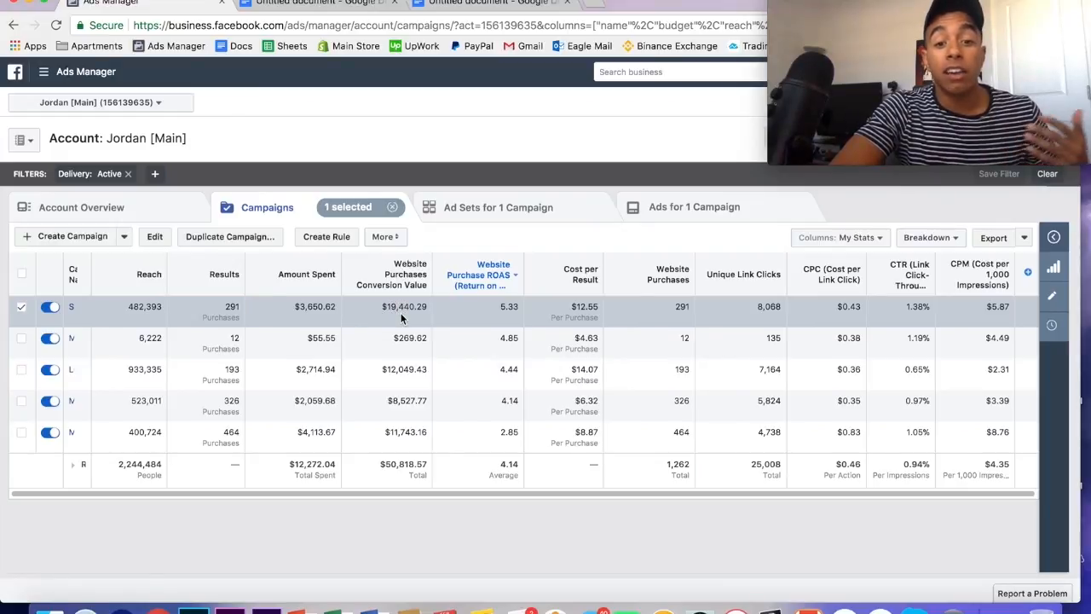
mouse_move(515, 324)
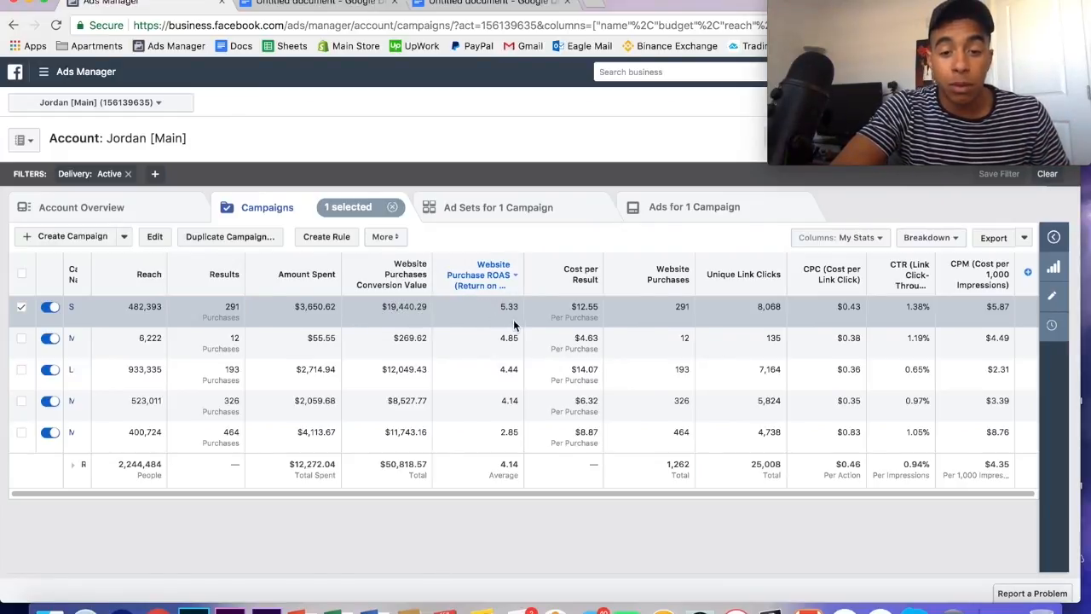
mouse_move(607, 315)
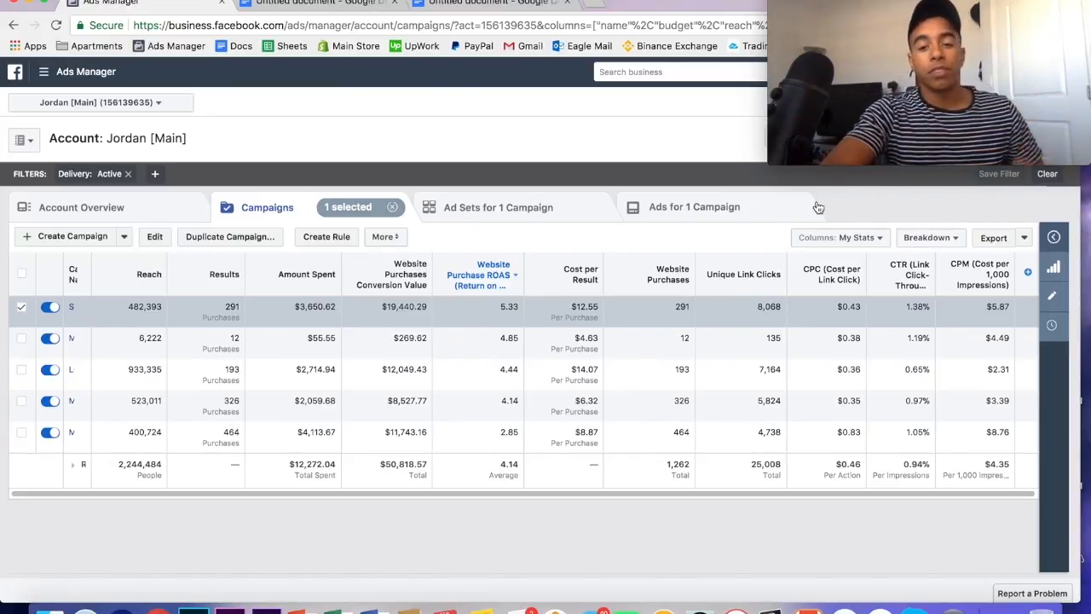
Show the column presets list from the 'Columns: My Stats' dropdown.
click(835, 237)
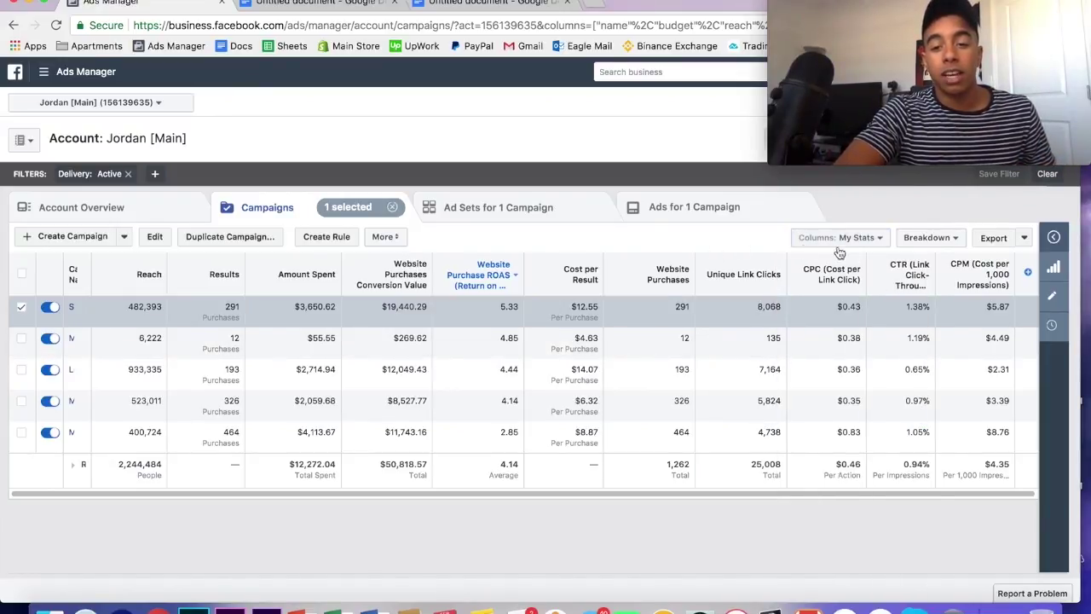
click(835, 237)
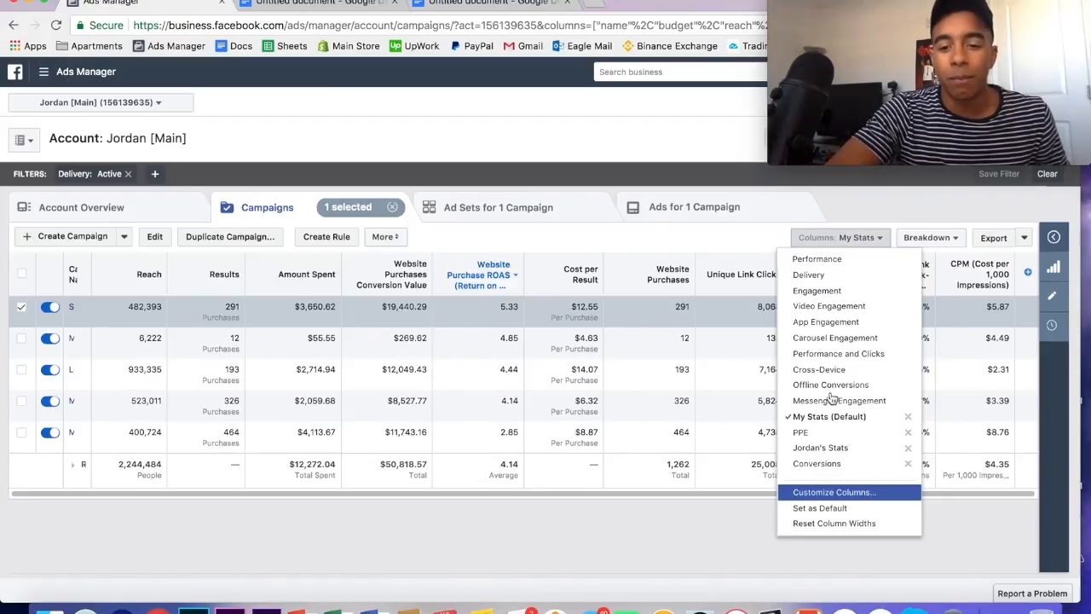
Review the 14 selected columns in Customize Columns, then close it back to the table.
click(834, 491)
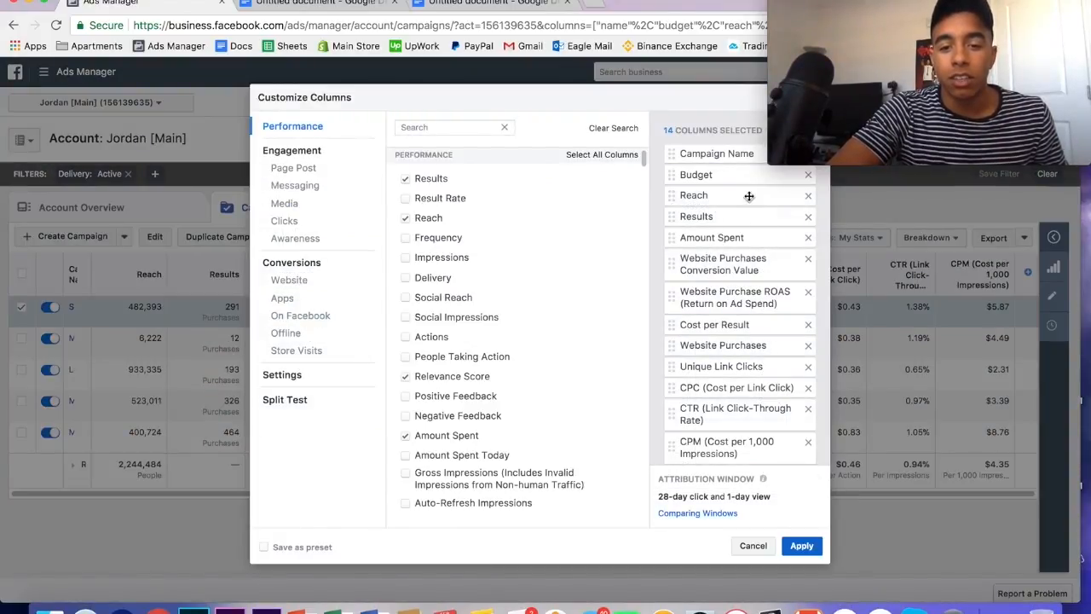
mouse_move(720, 174)
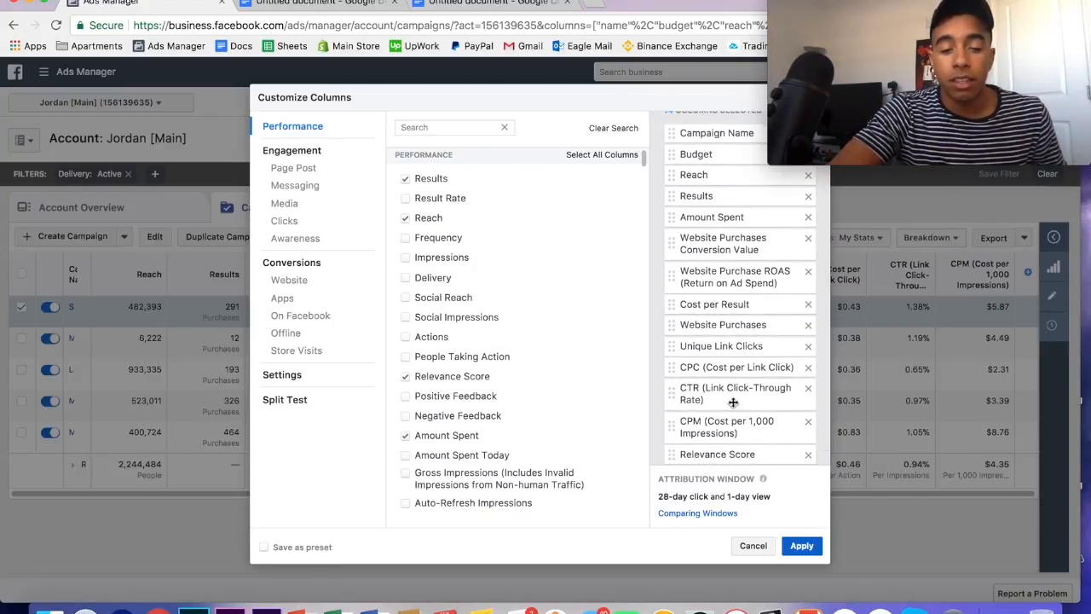
mouse_move(802, 293)
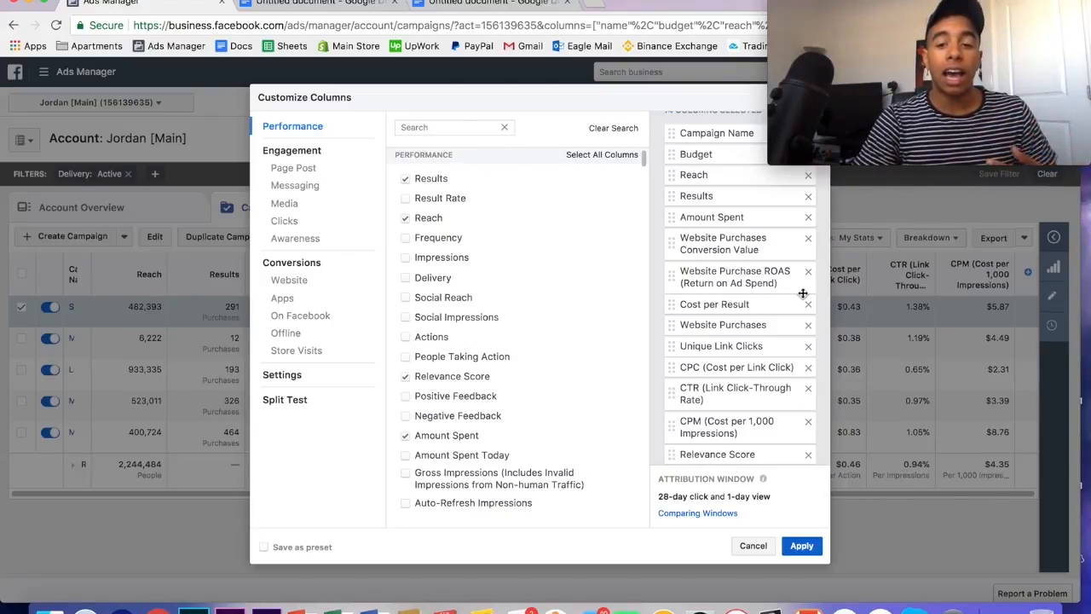
click(802, 546)
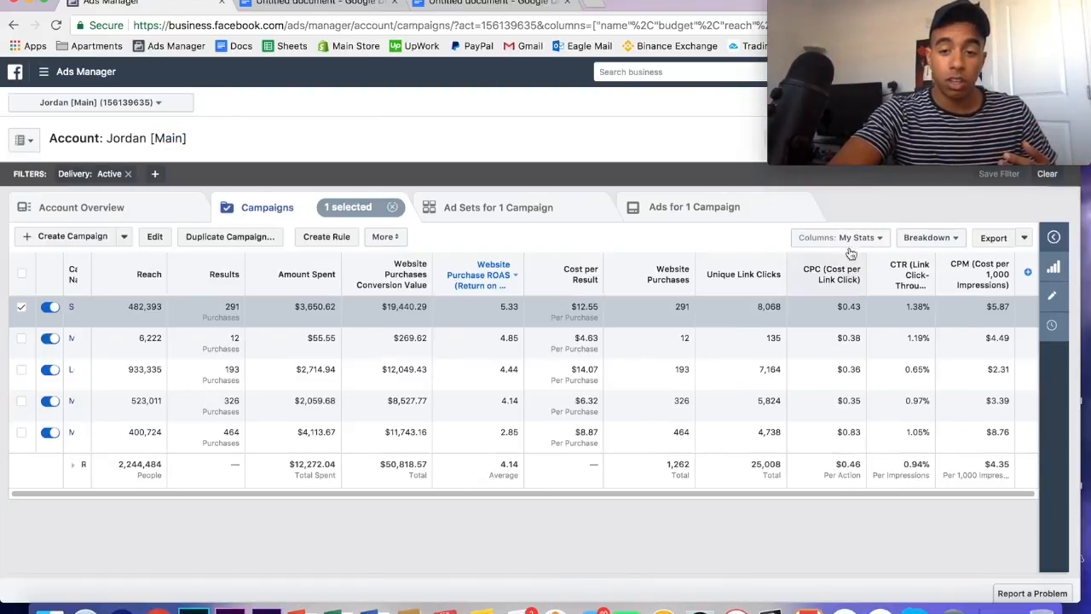
Apply the Conversions column preset and scroll across its purchase and add-to-cart metrics.
click(839, 237)
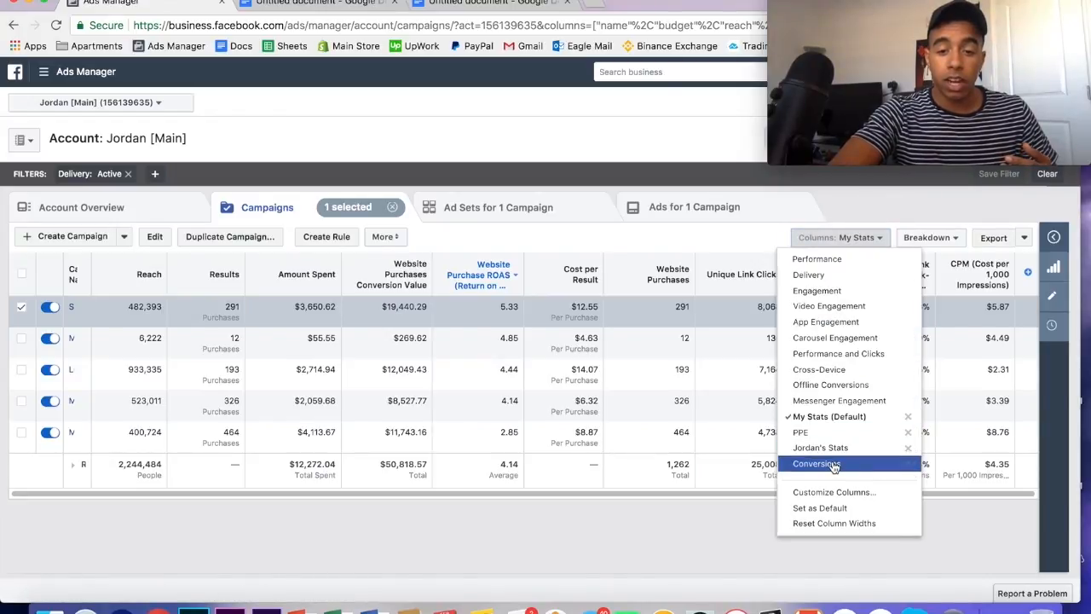
click(815, 464)
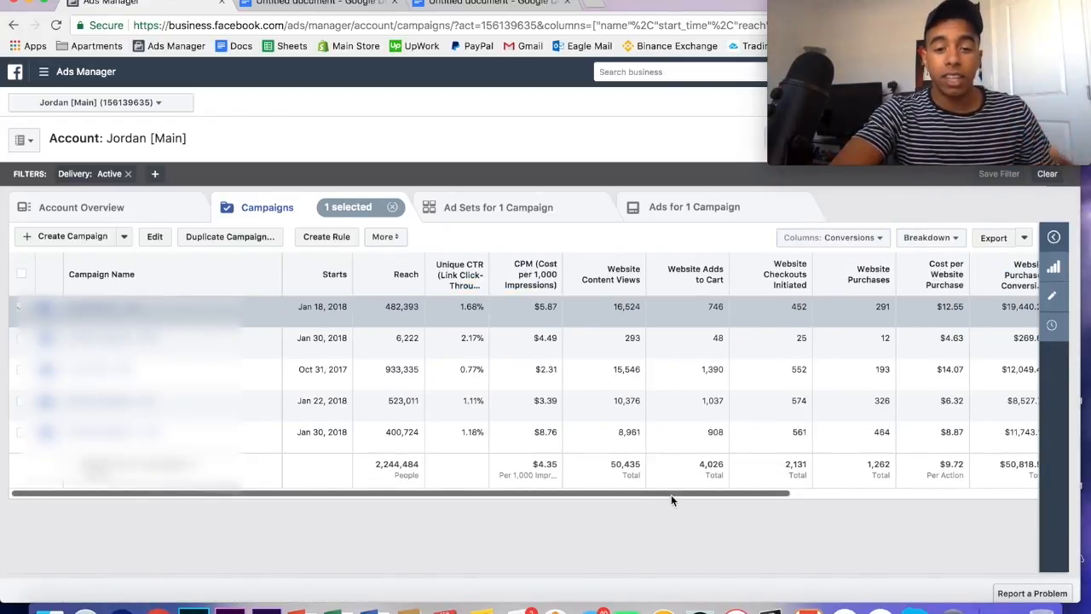
scroll(right, 3)
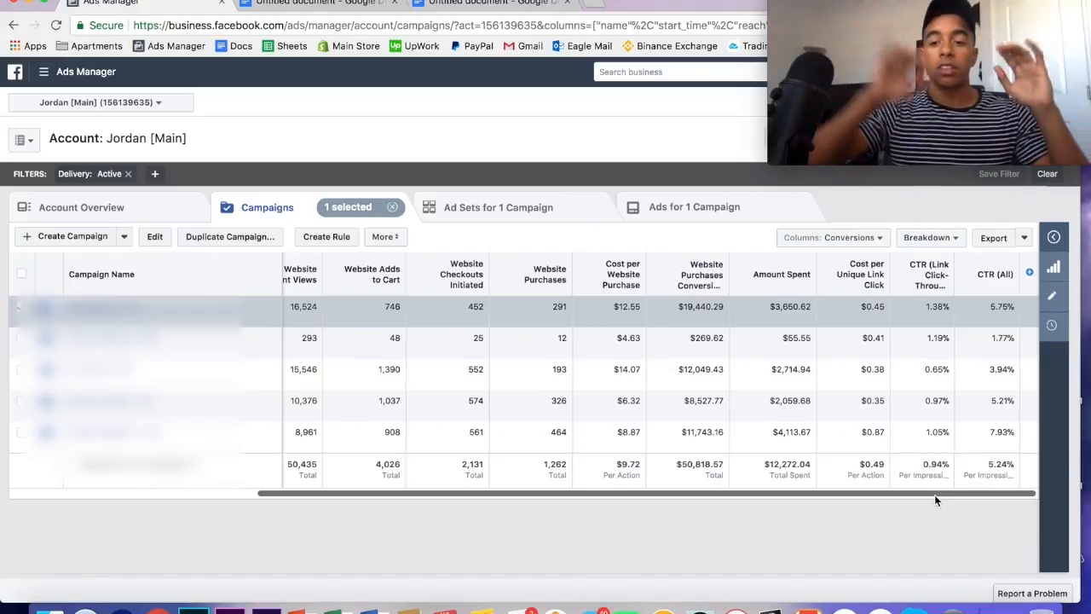
mouse_move(979, 322)
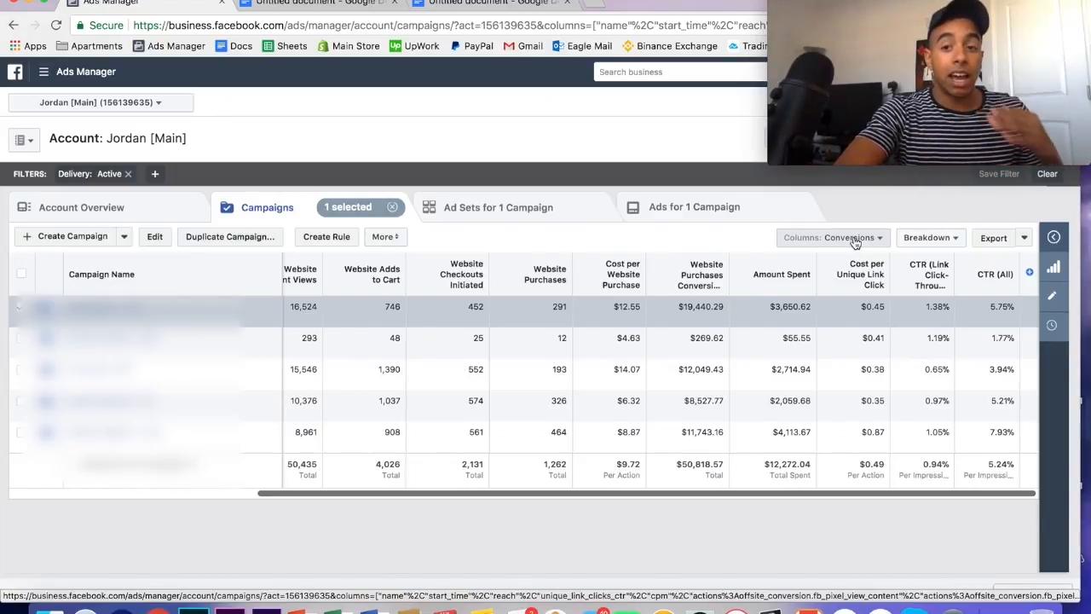
click(832, 237)
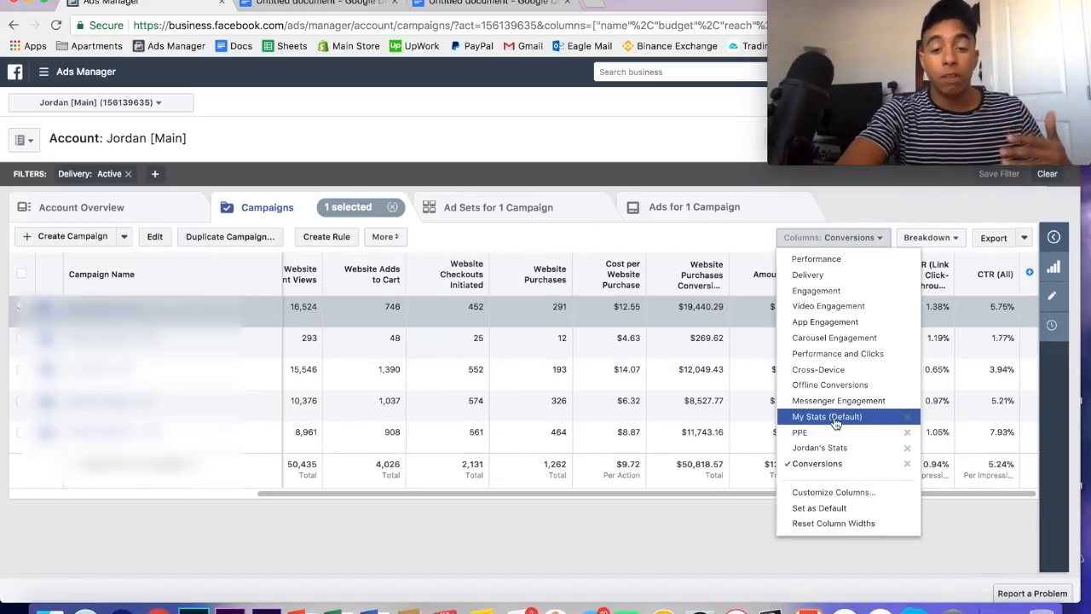
Return the table to the My Stats (Default) preset and reopen the presets list.
click(825, 416)
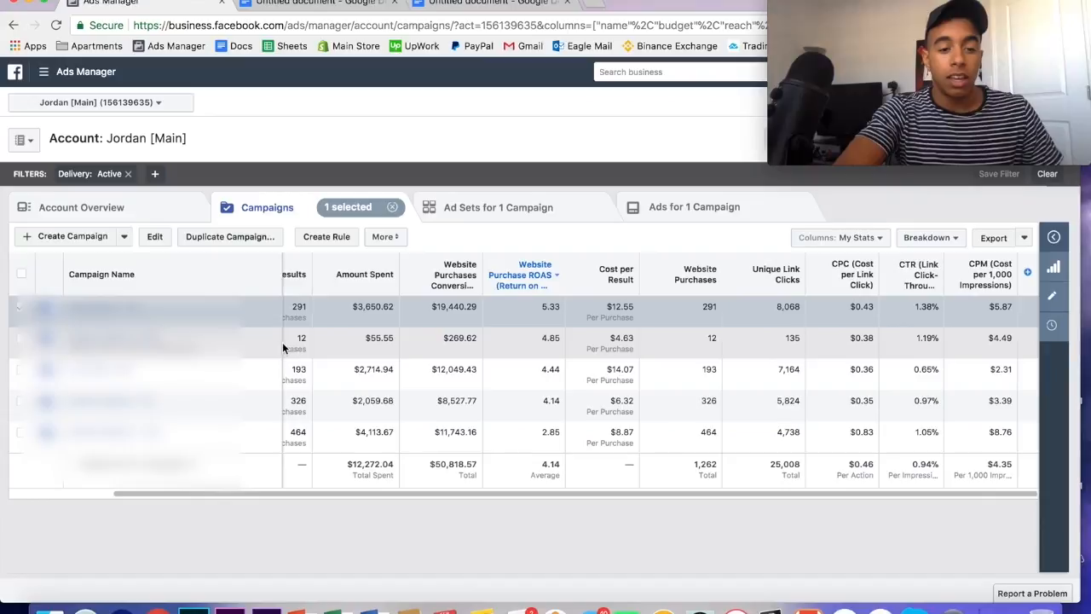
mouse_move(395, 357)
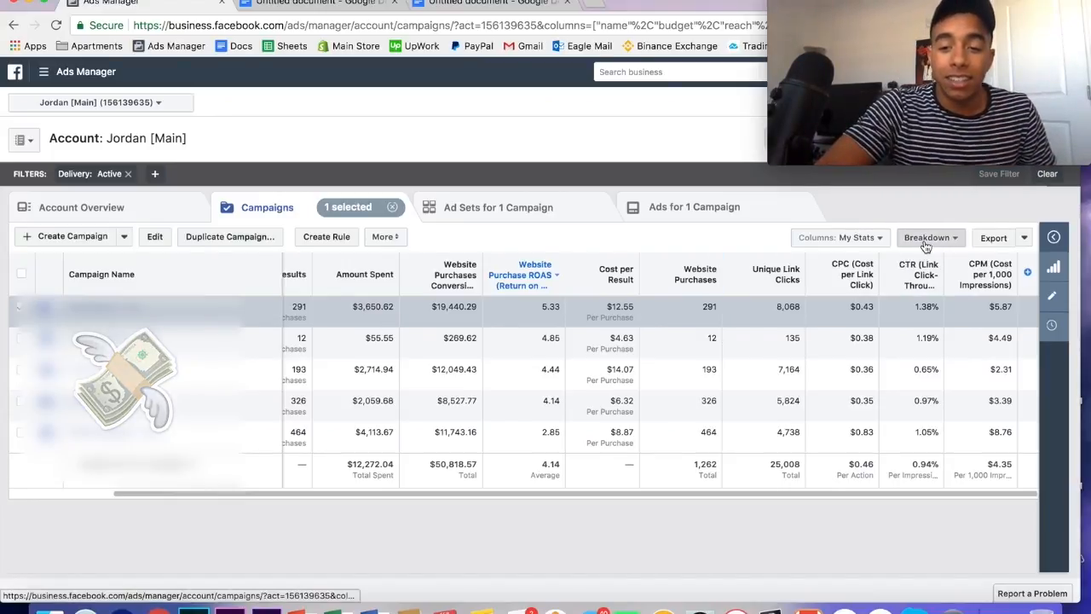
click(839, 237)
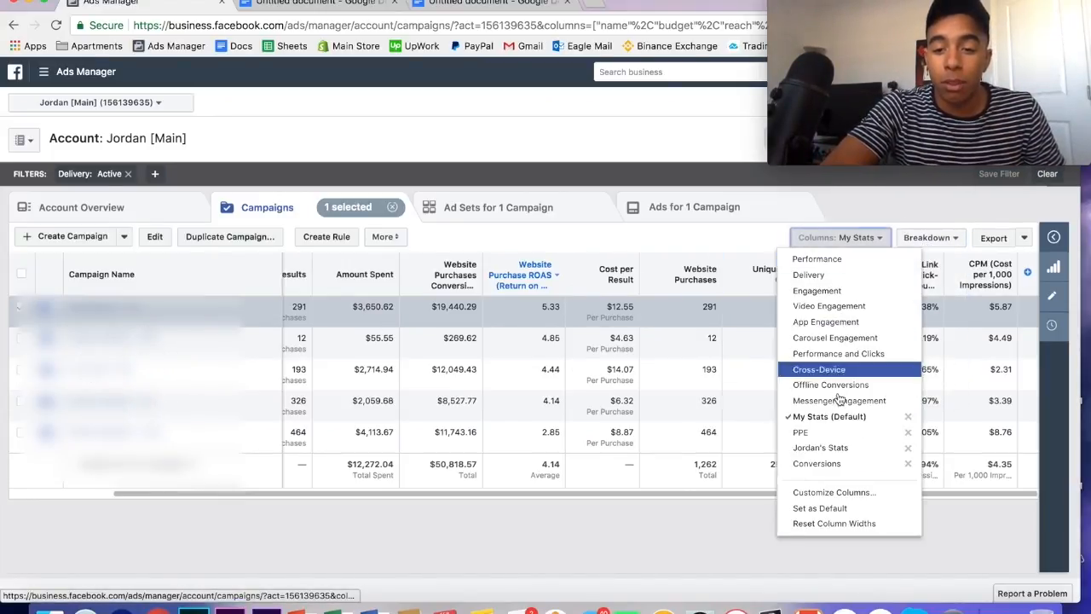
mouse_move(834, 491)
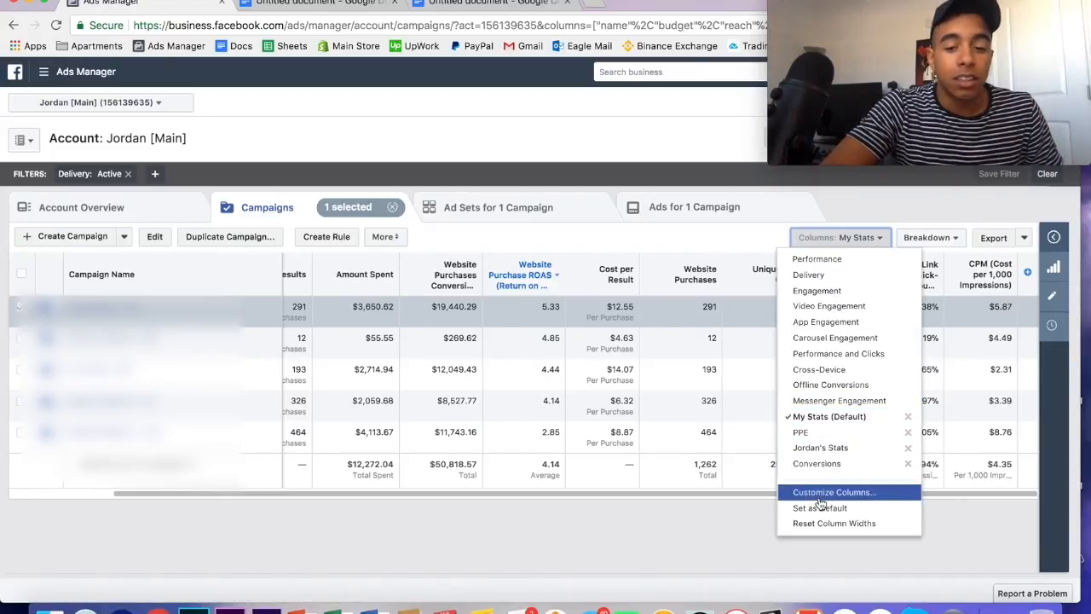
mouse_move(597, 211)
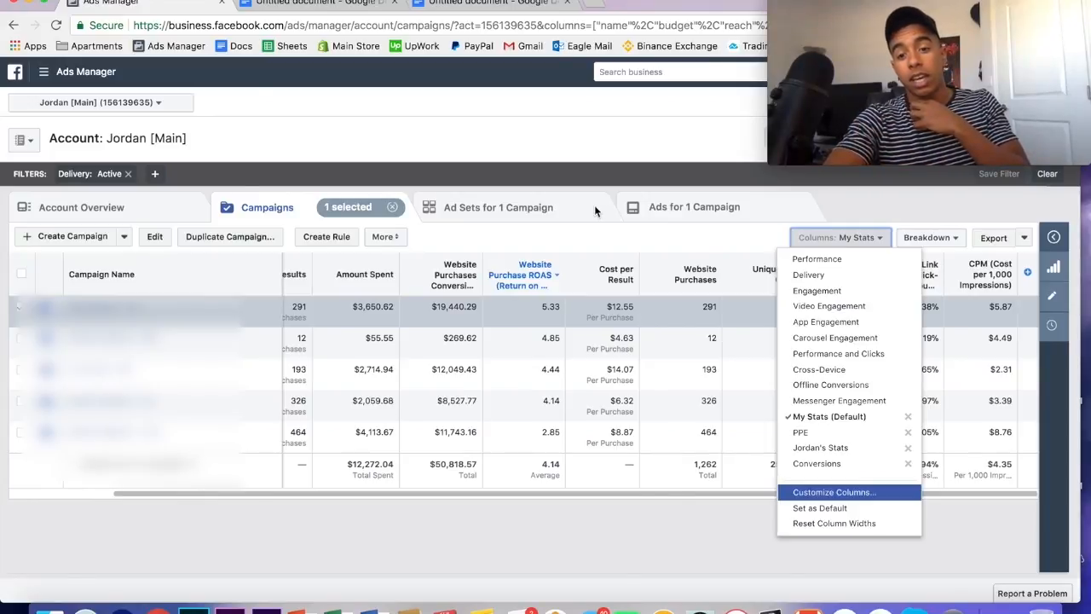
Show Customize Columns with the 14 selected My Stats columns and scroll through them.
click(832, 491)
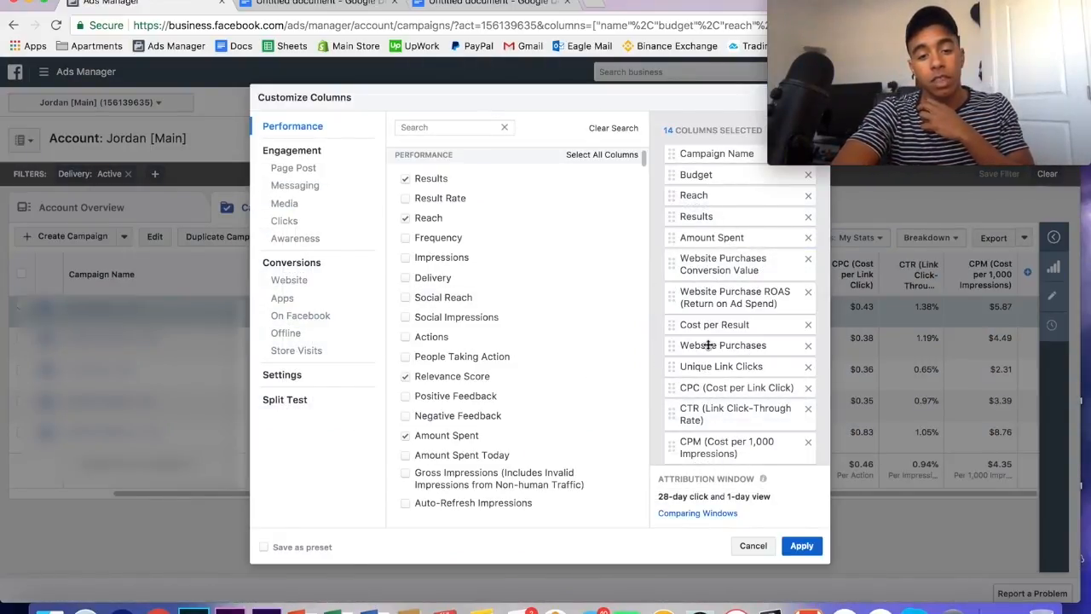
scroll(down, 3)
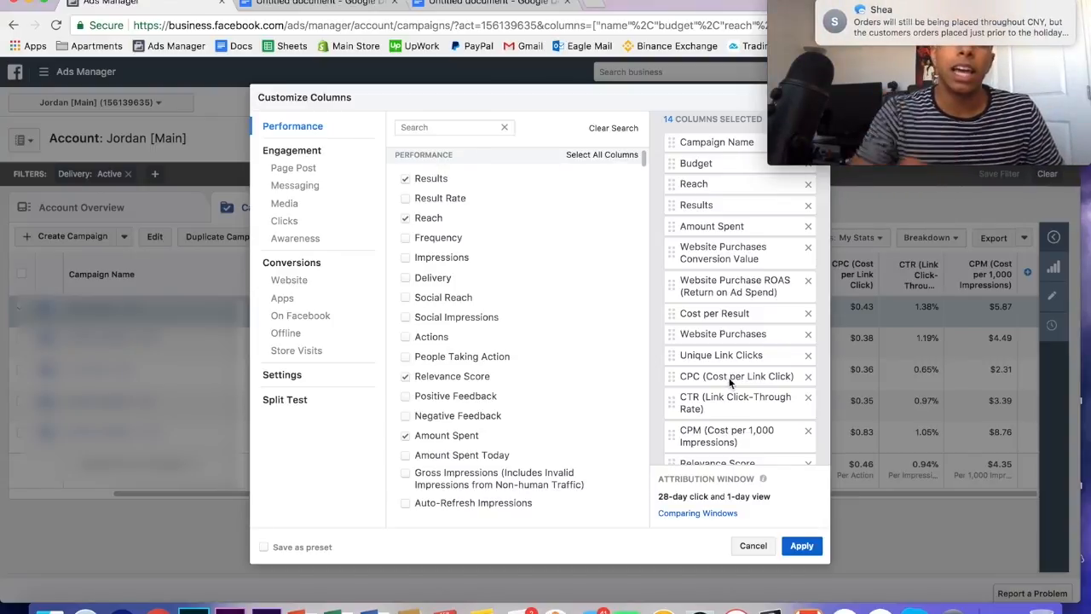
mouse_move(634, 433)
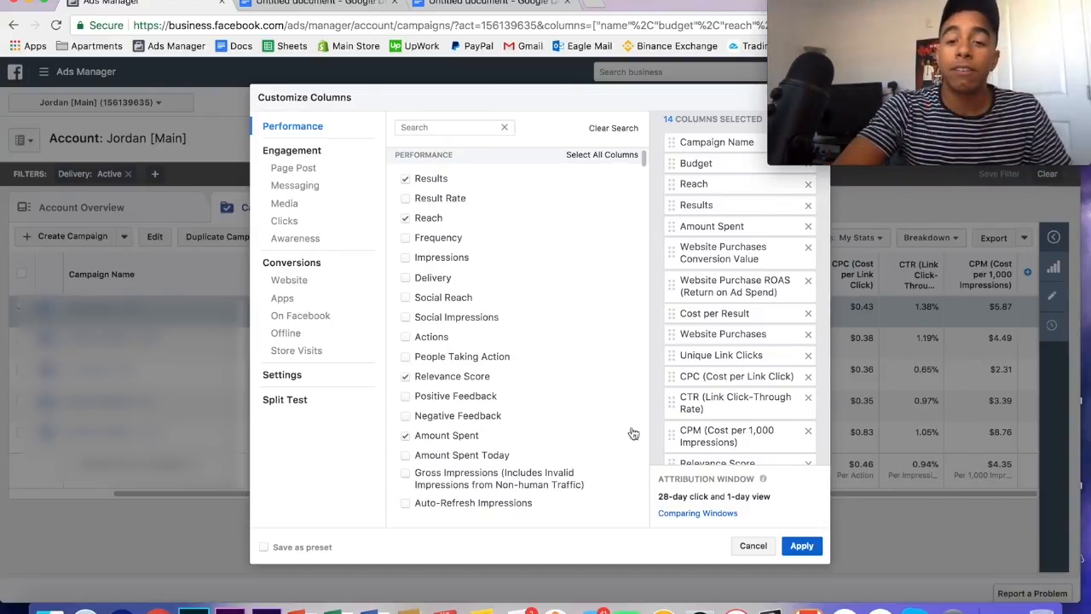